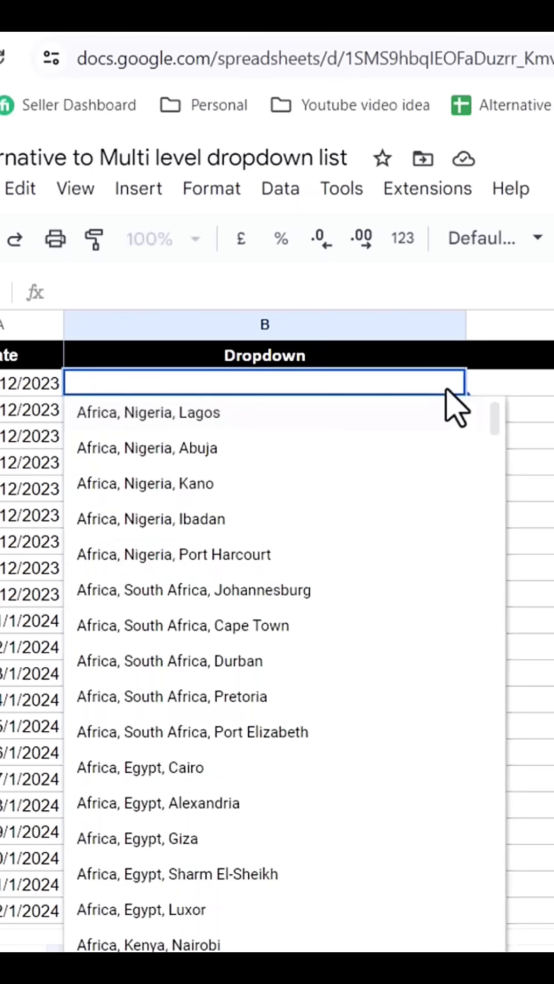
# - Preview the dropdown filter with 'Asia, J', then go to the Dropdown Table sheet
pyautogui.write('Asia')
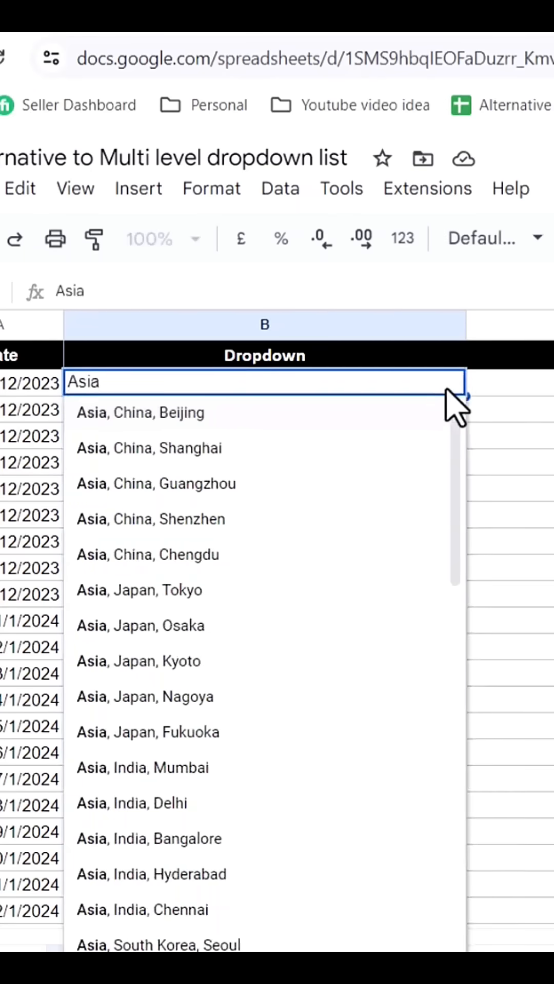
pyautogui.write(', J')
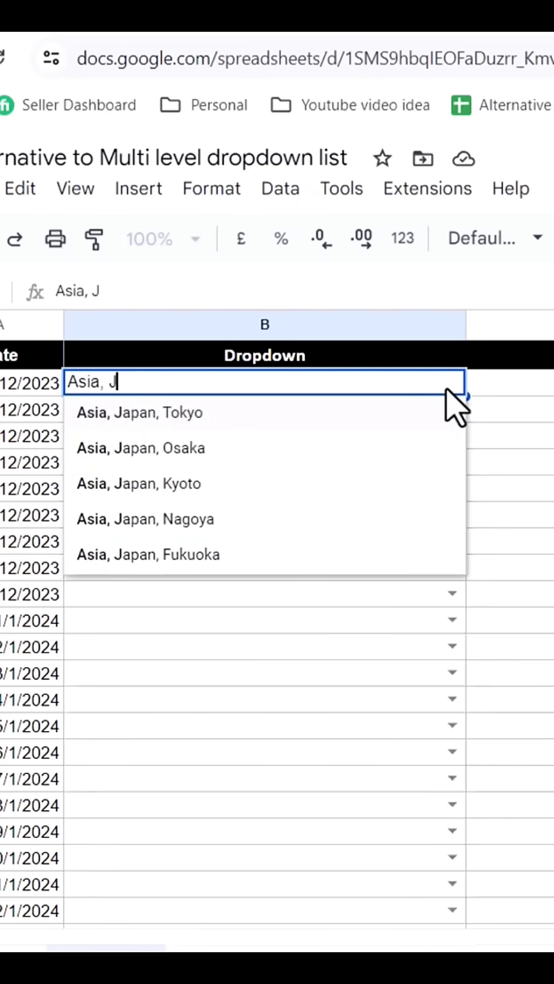
pyautogui.click(139, 483)
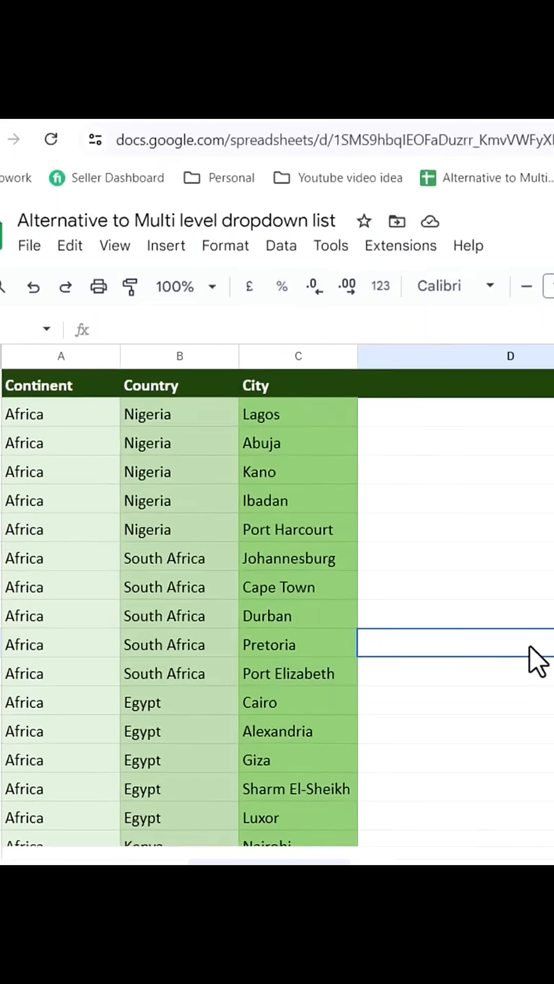
# - Enter the heading 'Combine' in cell D1
pyautogui.click(440, 385)
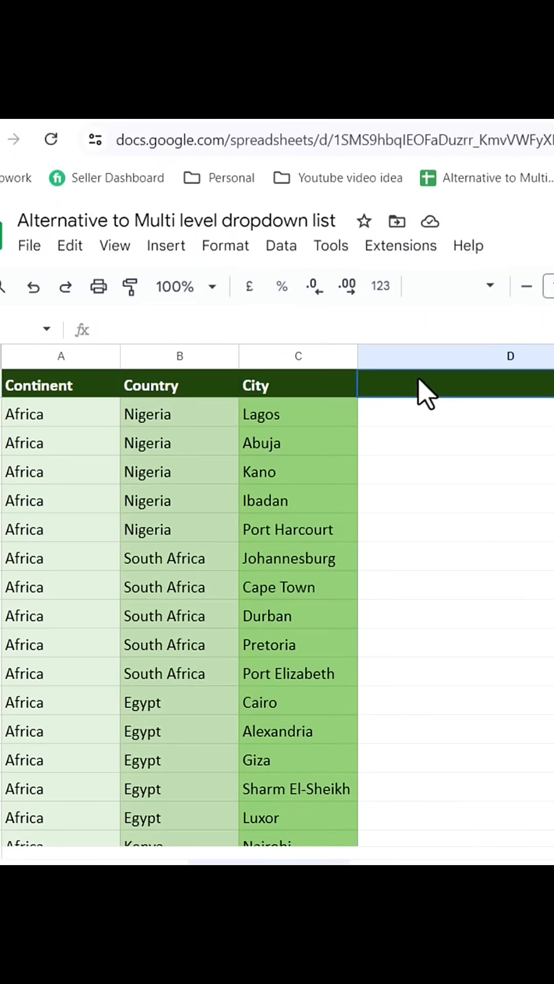
pyautogui.write('Combine')
pyautogui.click(455, 414)
pyautogui.write('=byrow(A2:C9')
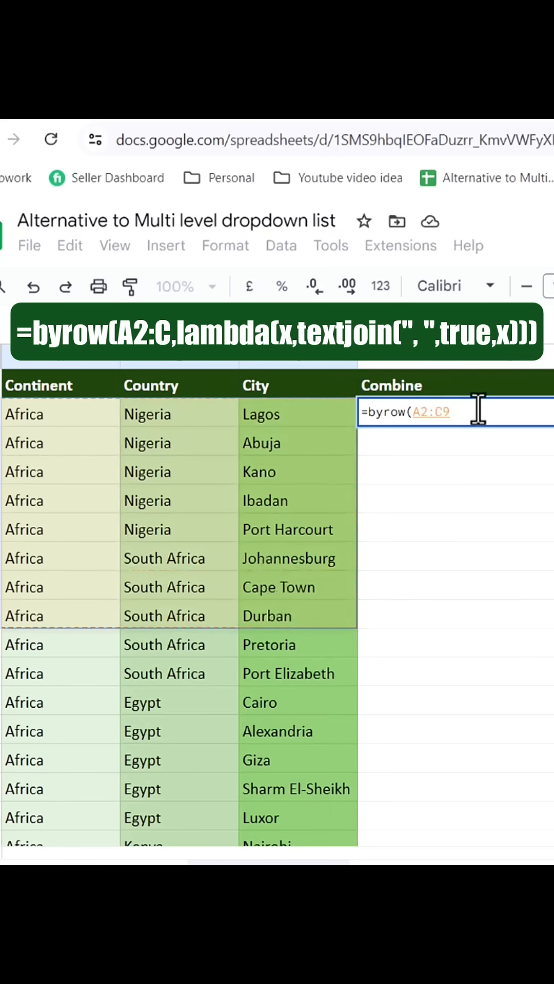
# - Type the LAMBDA and TEXTJOIN part of the D2 formula, with ', ', true and x
pyautogui.write('ld')
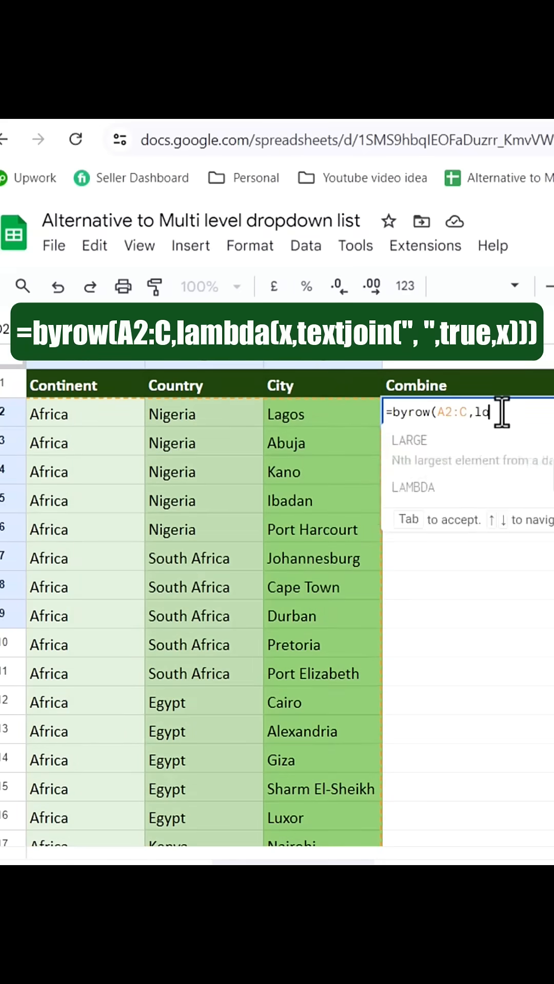
pyautogui.write('ambda(')
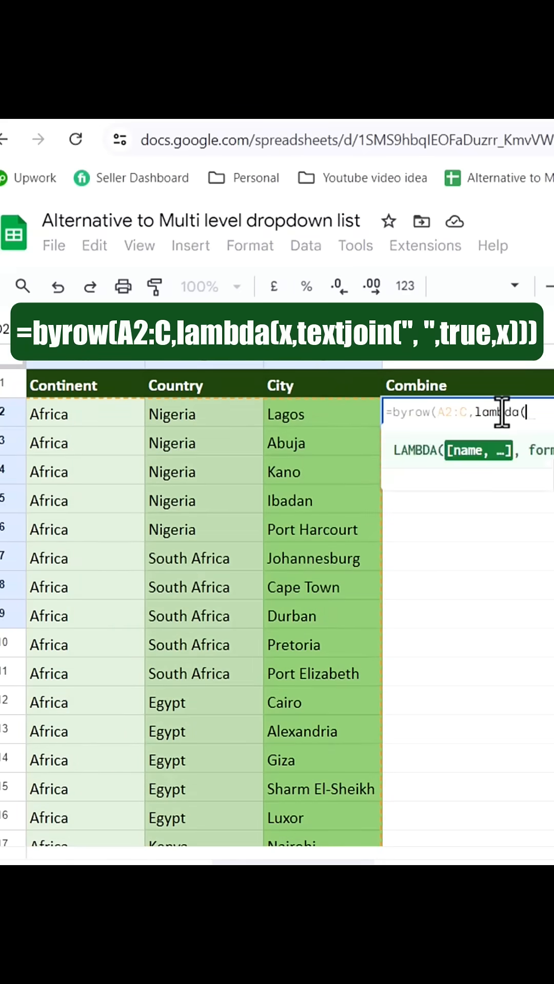
pyautogui.write('x')
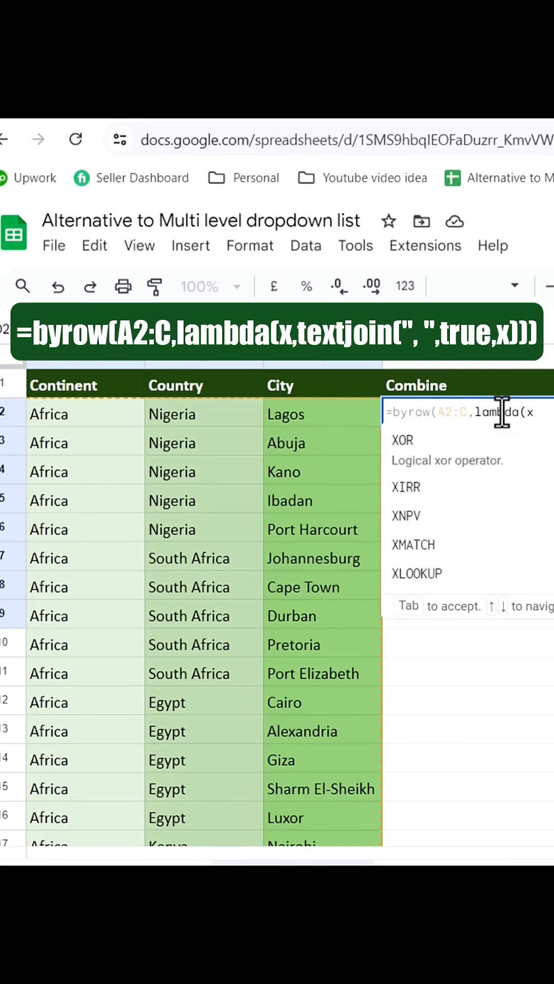
pyautogui.write(',textjoin(", ",')
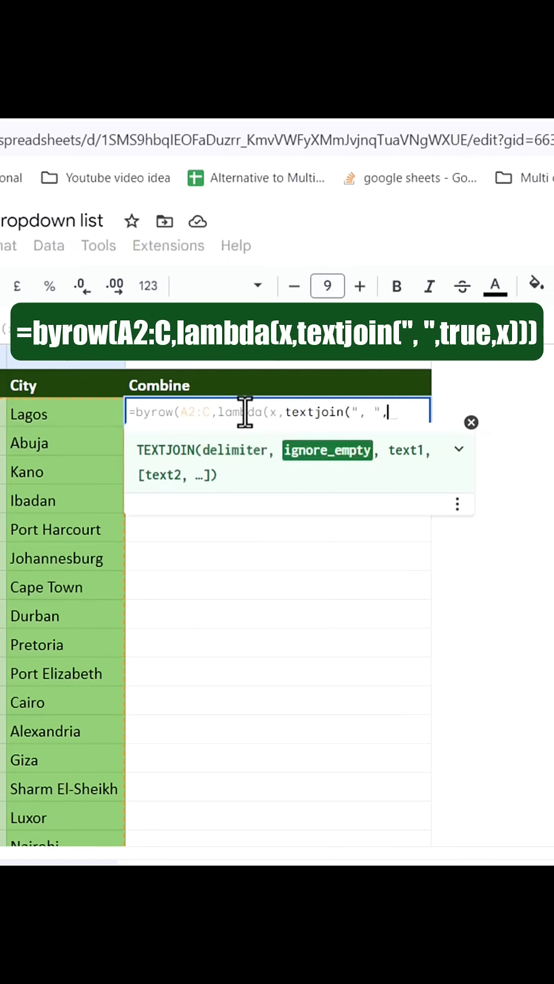
pyautogui.write('true,x')
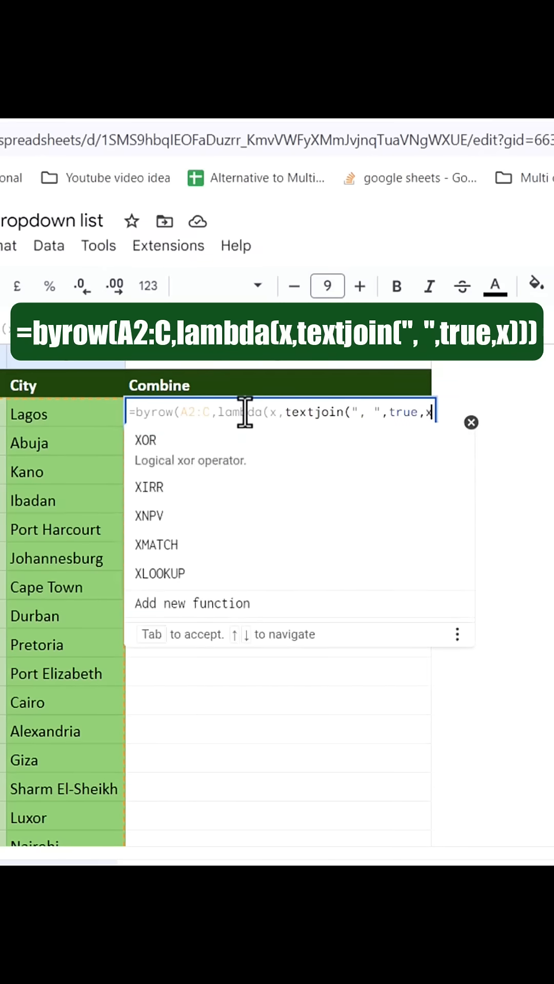
pyautogui.moveTo(184, 446)
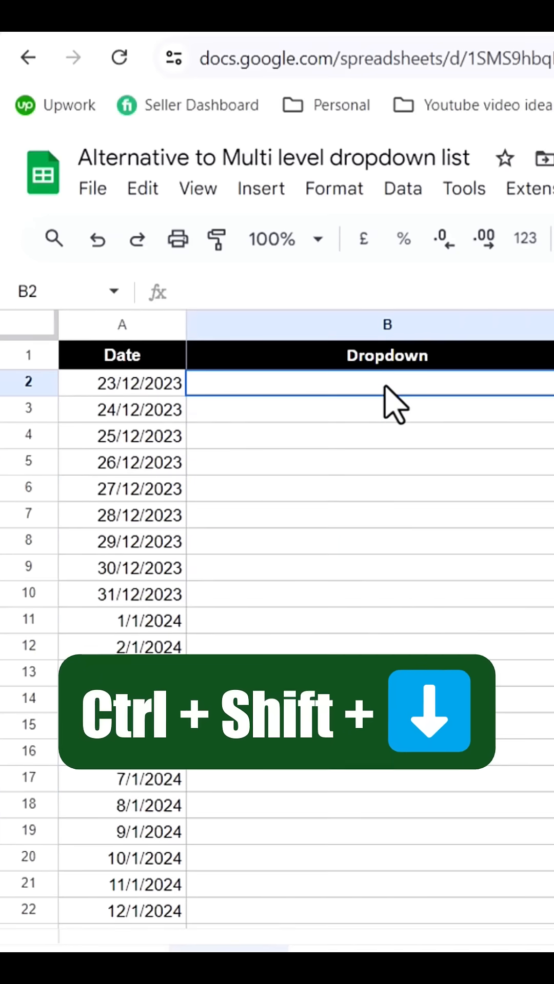
# - Select B2:B997 in Sheet 1's Dropdown column
pyautogui.press('ctrl+shift+Down')
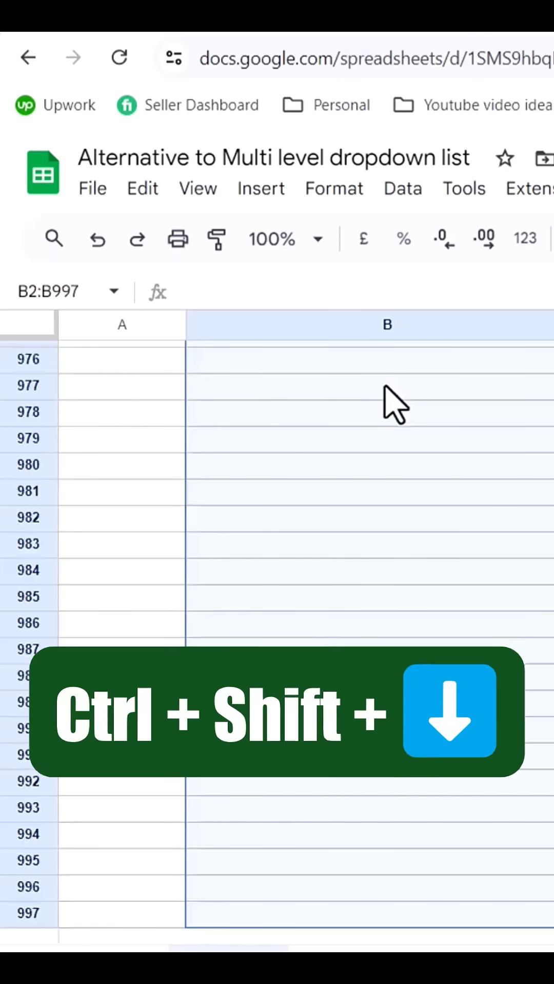
pyautogui.press('ctrl+Backspace')
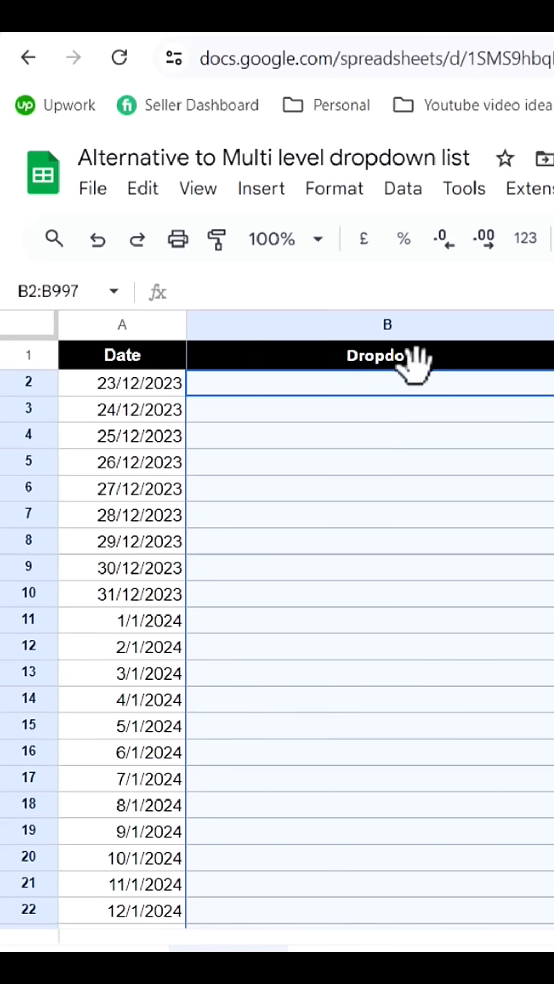
pyautogui.click(284, 188)
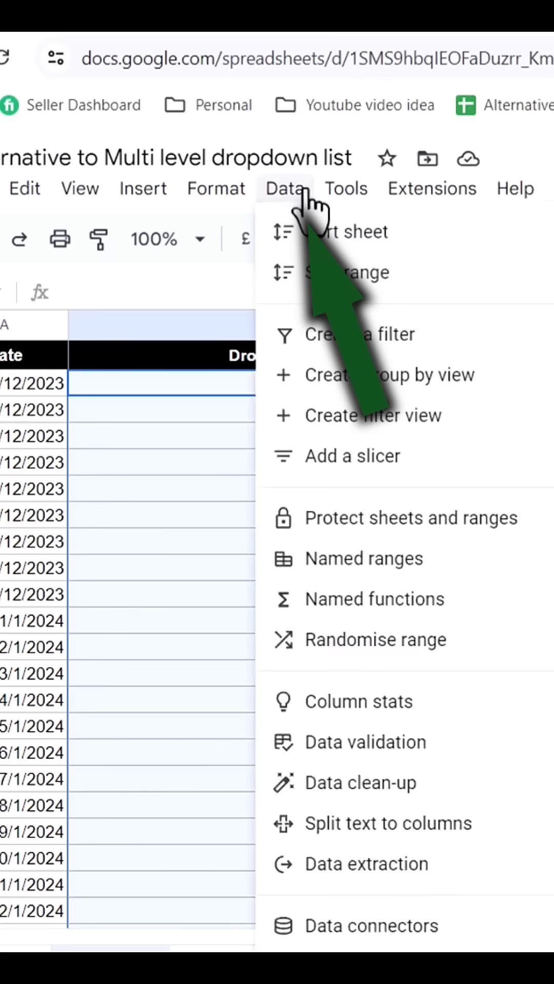
# - Create a dropdown-from-range validation rule sourced from 'Dropdown Table'!D2:D
pyautogui.click(364, 742)
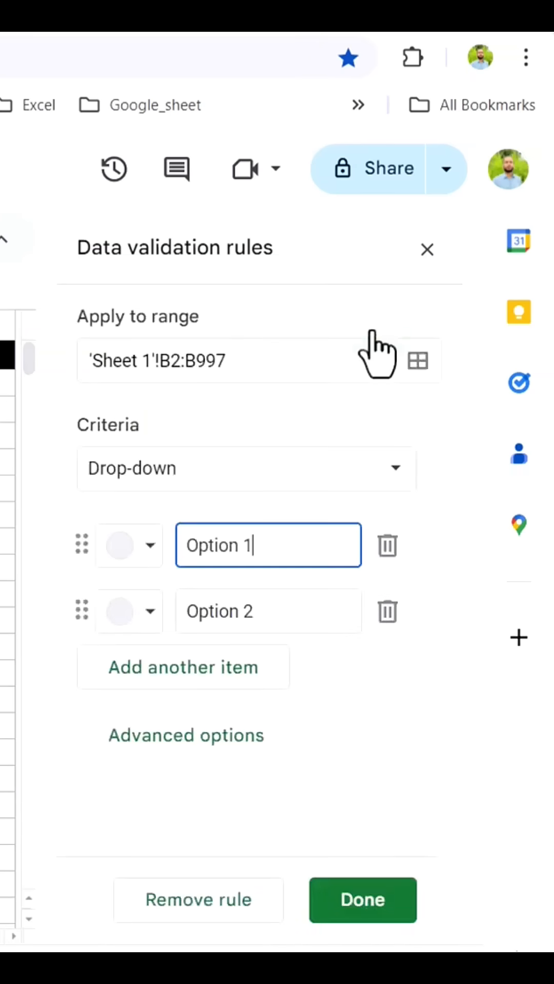
pyautogui.click(245, 468)
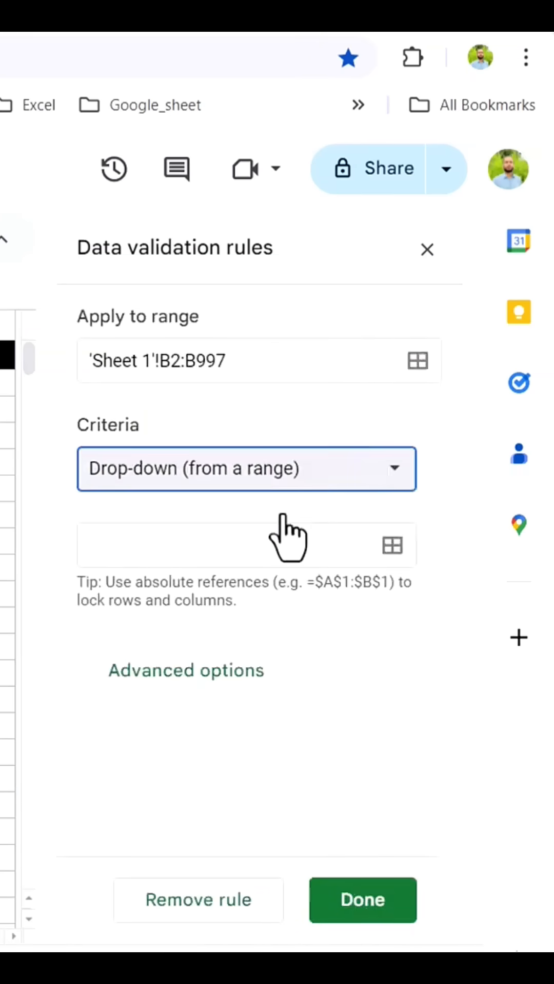
pyautogui.click(392, 545)
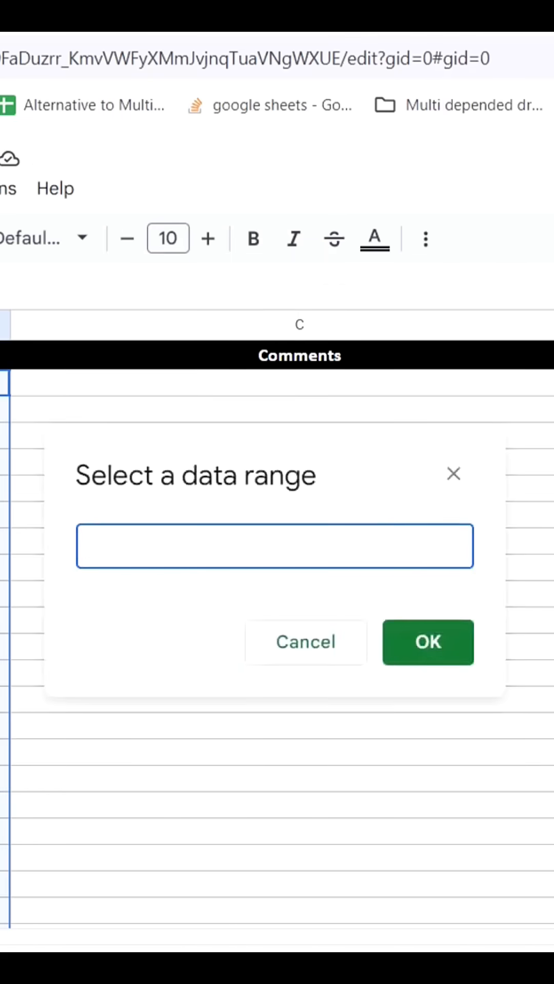
pyautogui.write("'Dropdown Table'!D2:D")
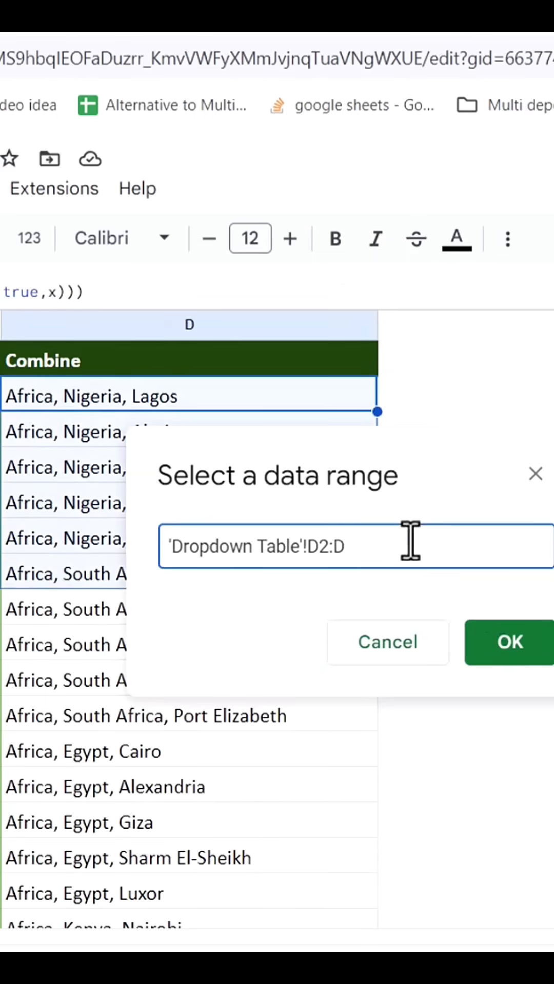
pyautogui.click(508, 641)
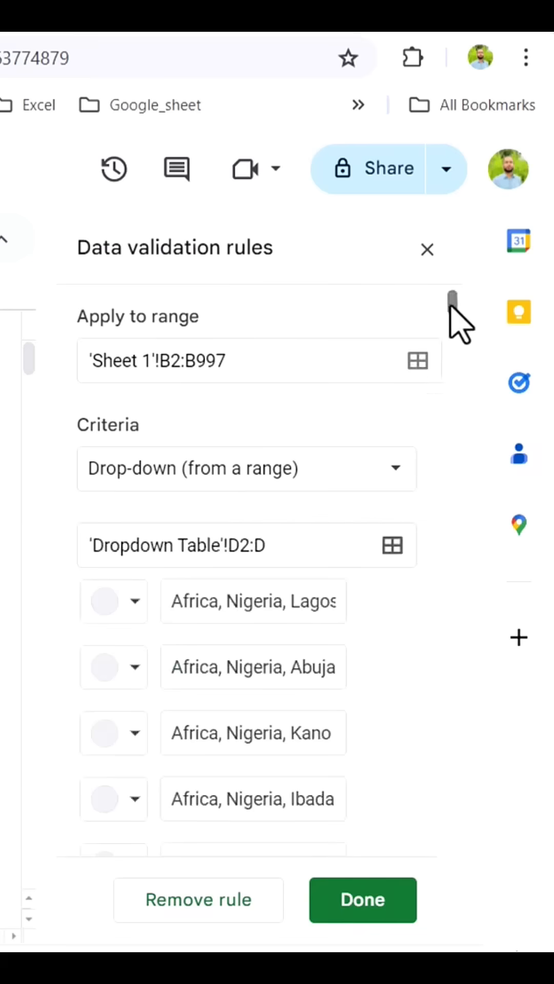
# - Set the display style to Arrow and save the validation rule
pyautogui.scroll(-3)
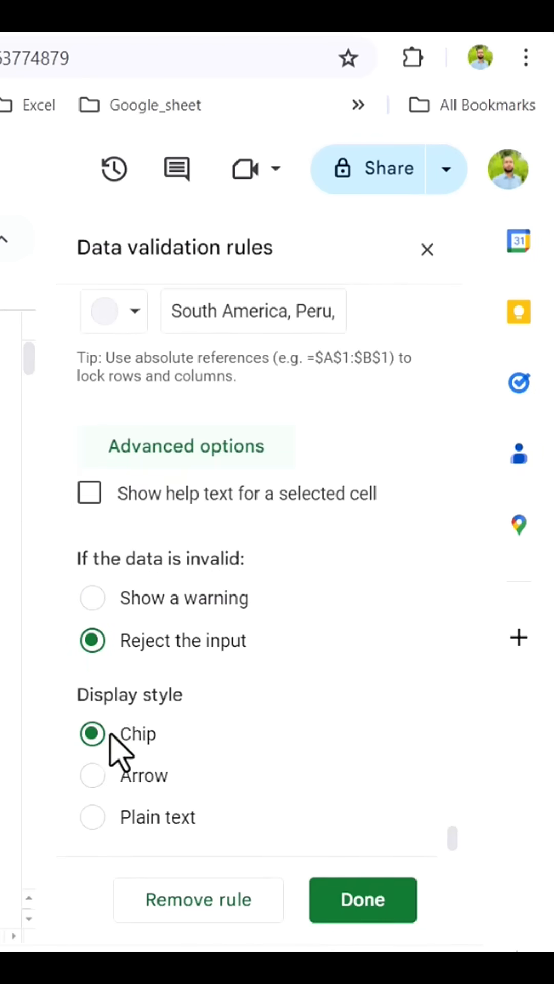
pyautogui.click(93, 776)
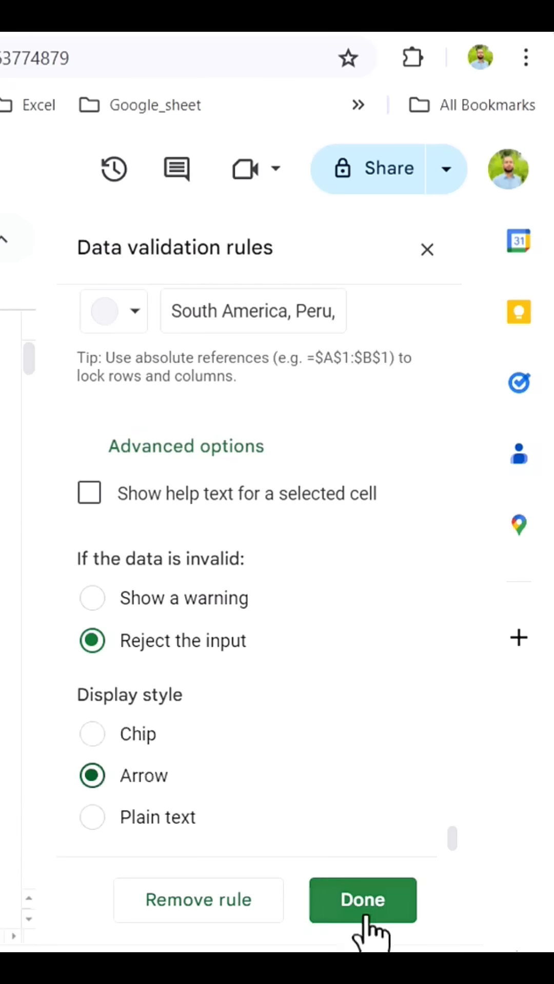
pyautogui.click(363, 901)
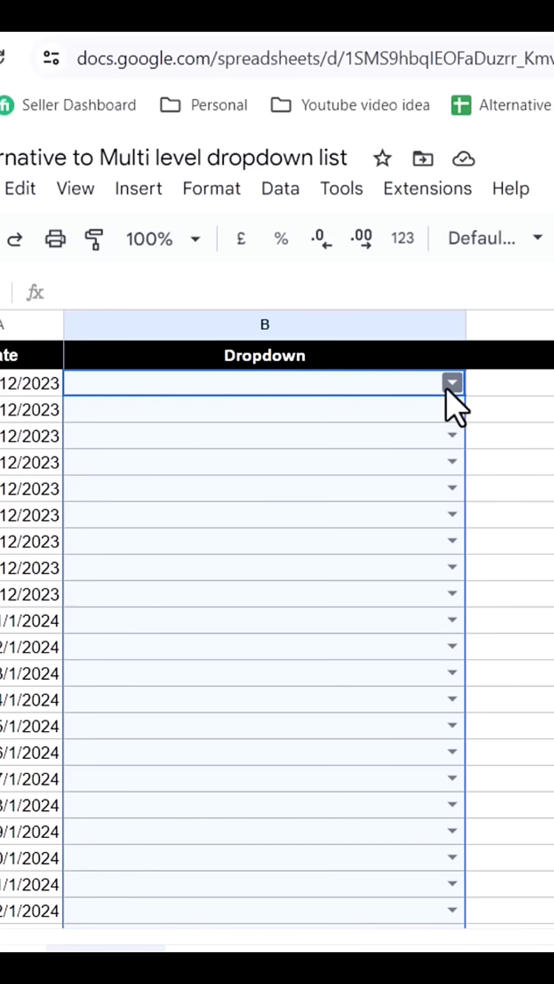
# - Type 'Asia, J' into the B2 dropdown to narrow options to Japanese cities
pyautogui.click(451, 382)
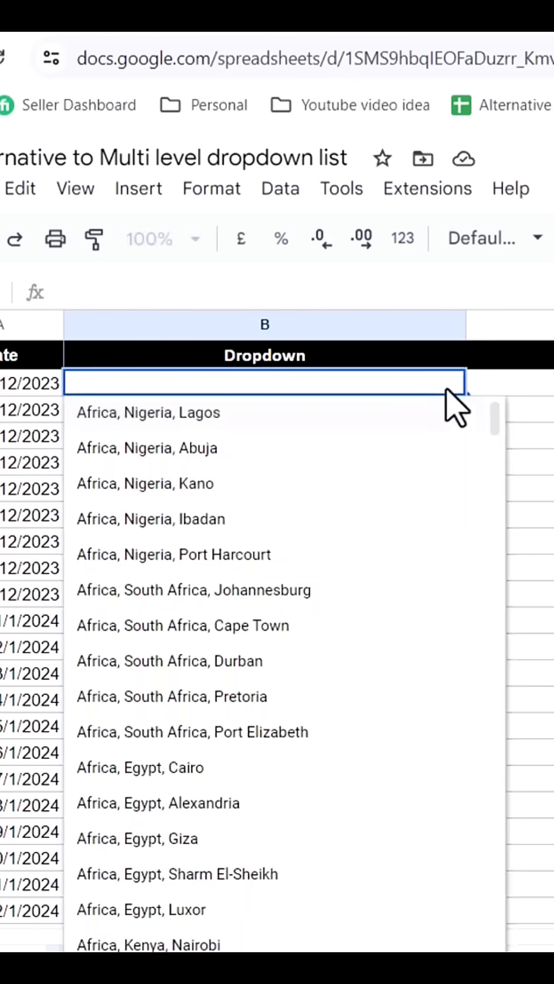
pyautogui.write('Asia')
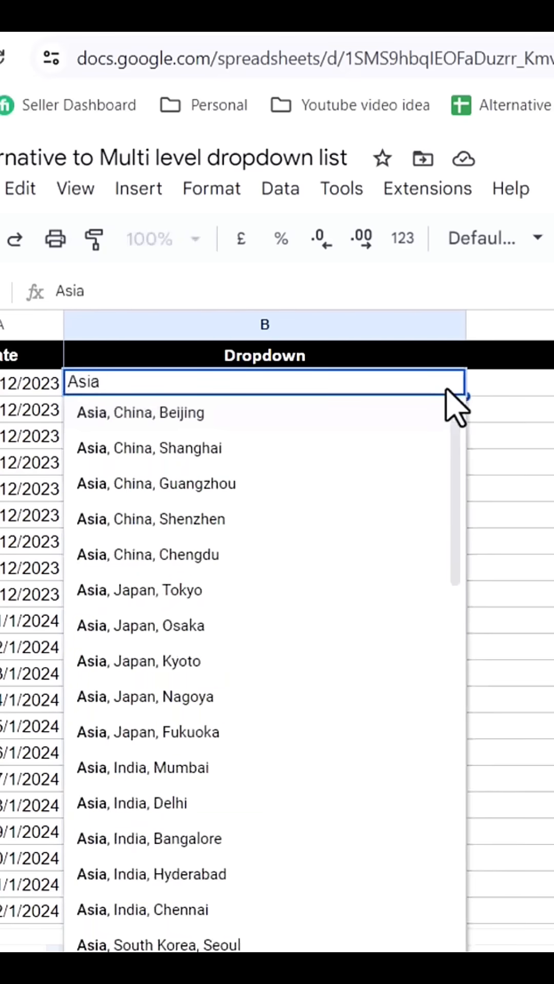
pyautogui.write(',')
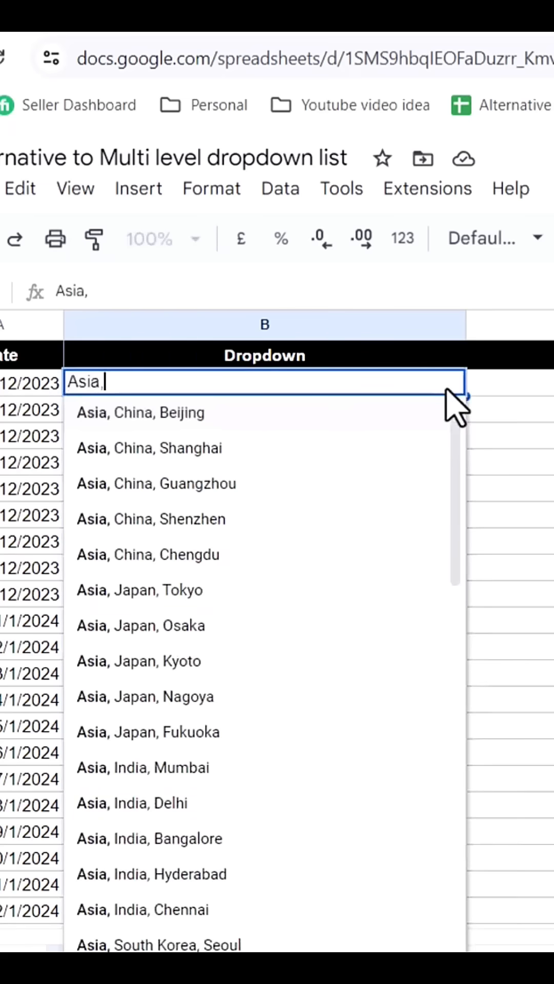
pyautogui.write('J')
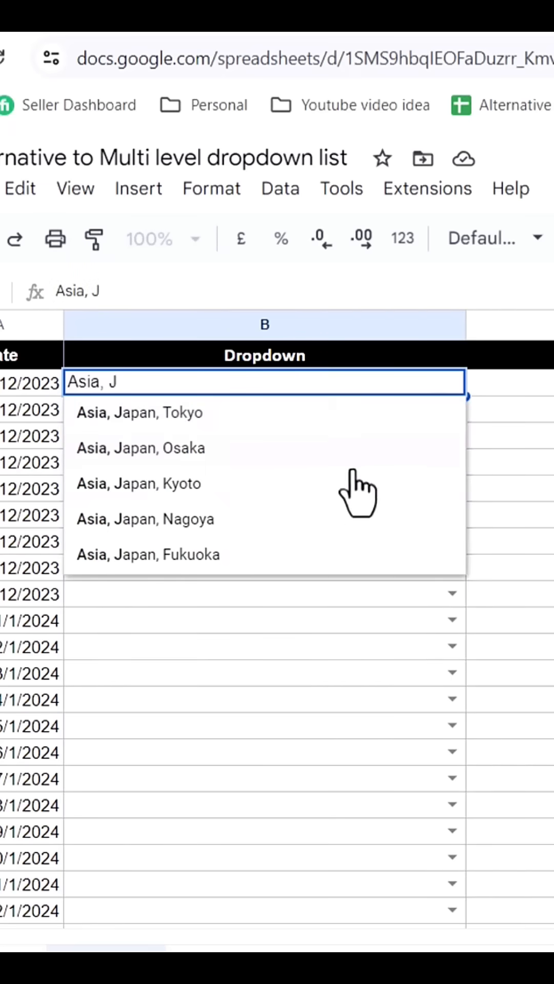
pyautogui.moveTo(342, 508)
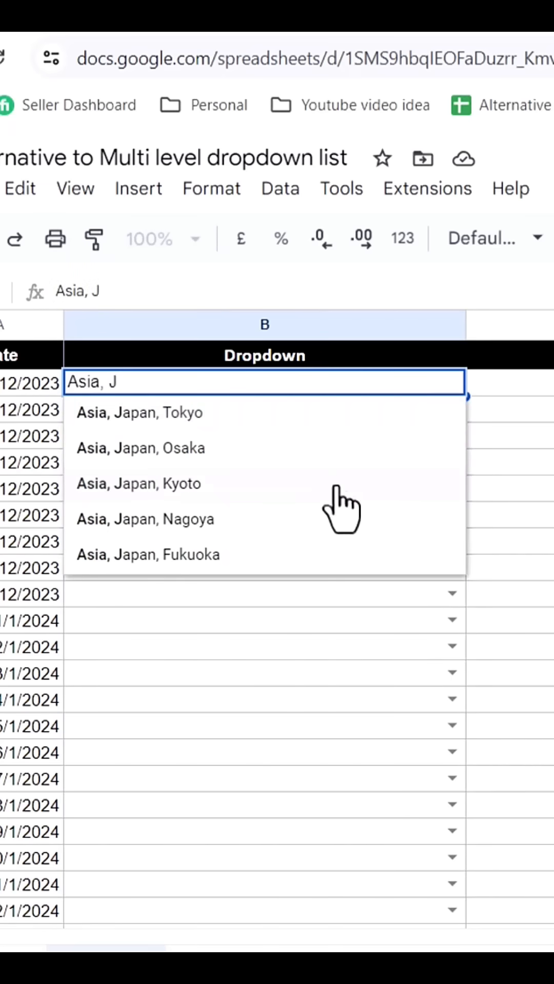